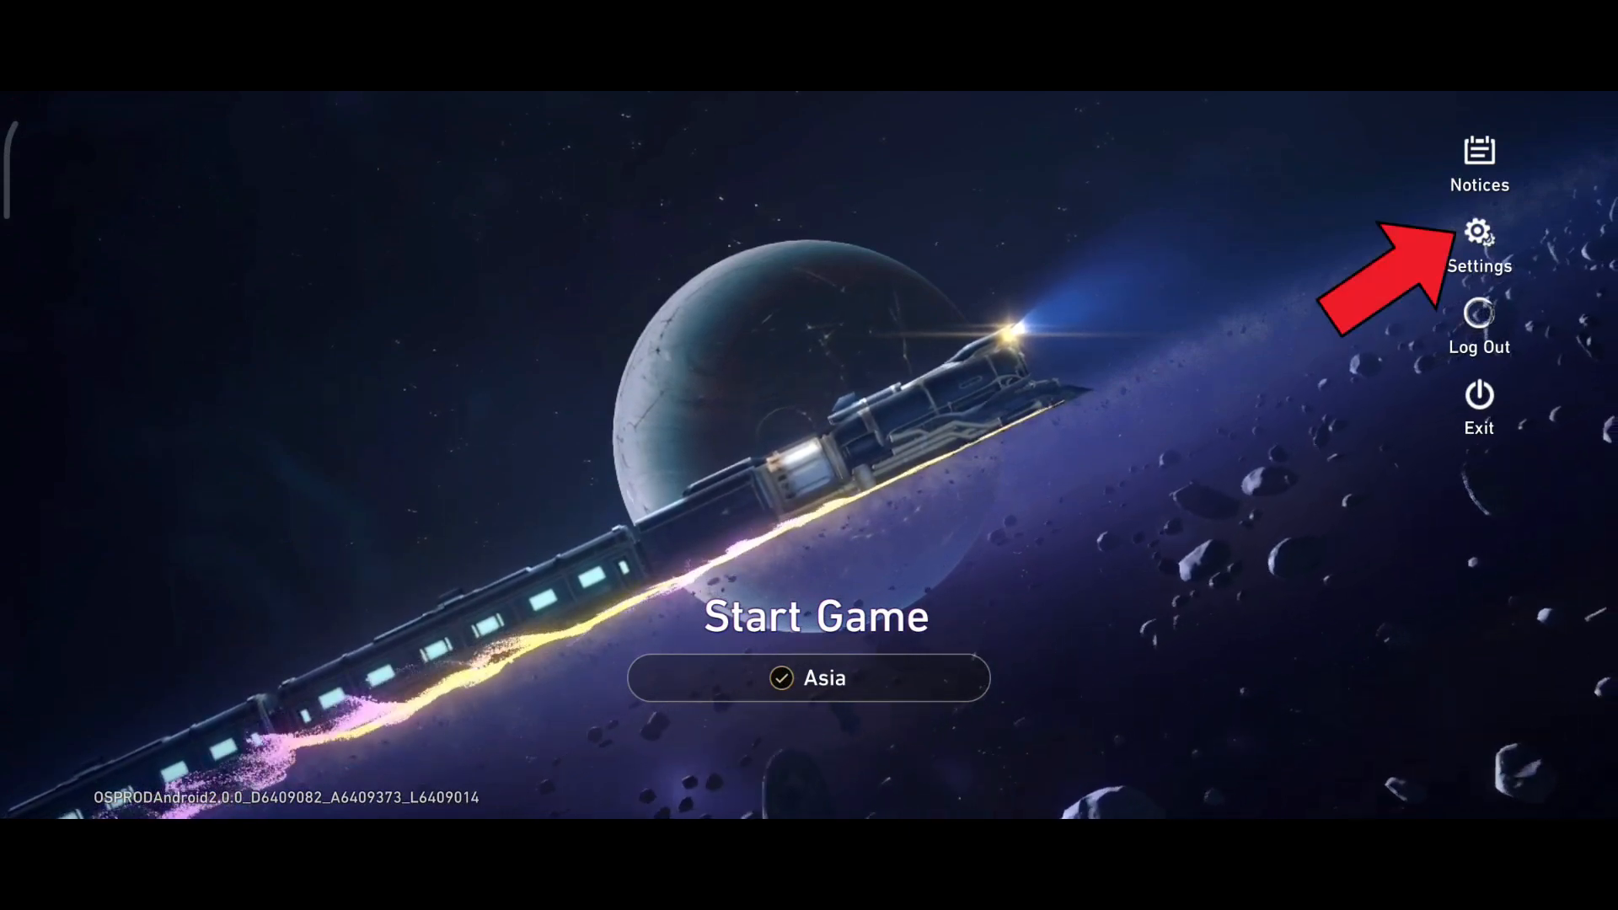
Open the Settings menu from the title screen via the gear icon.
click(1479, 231)
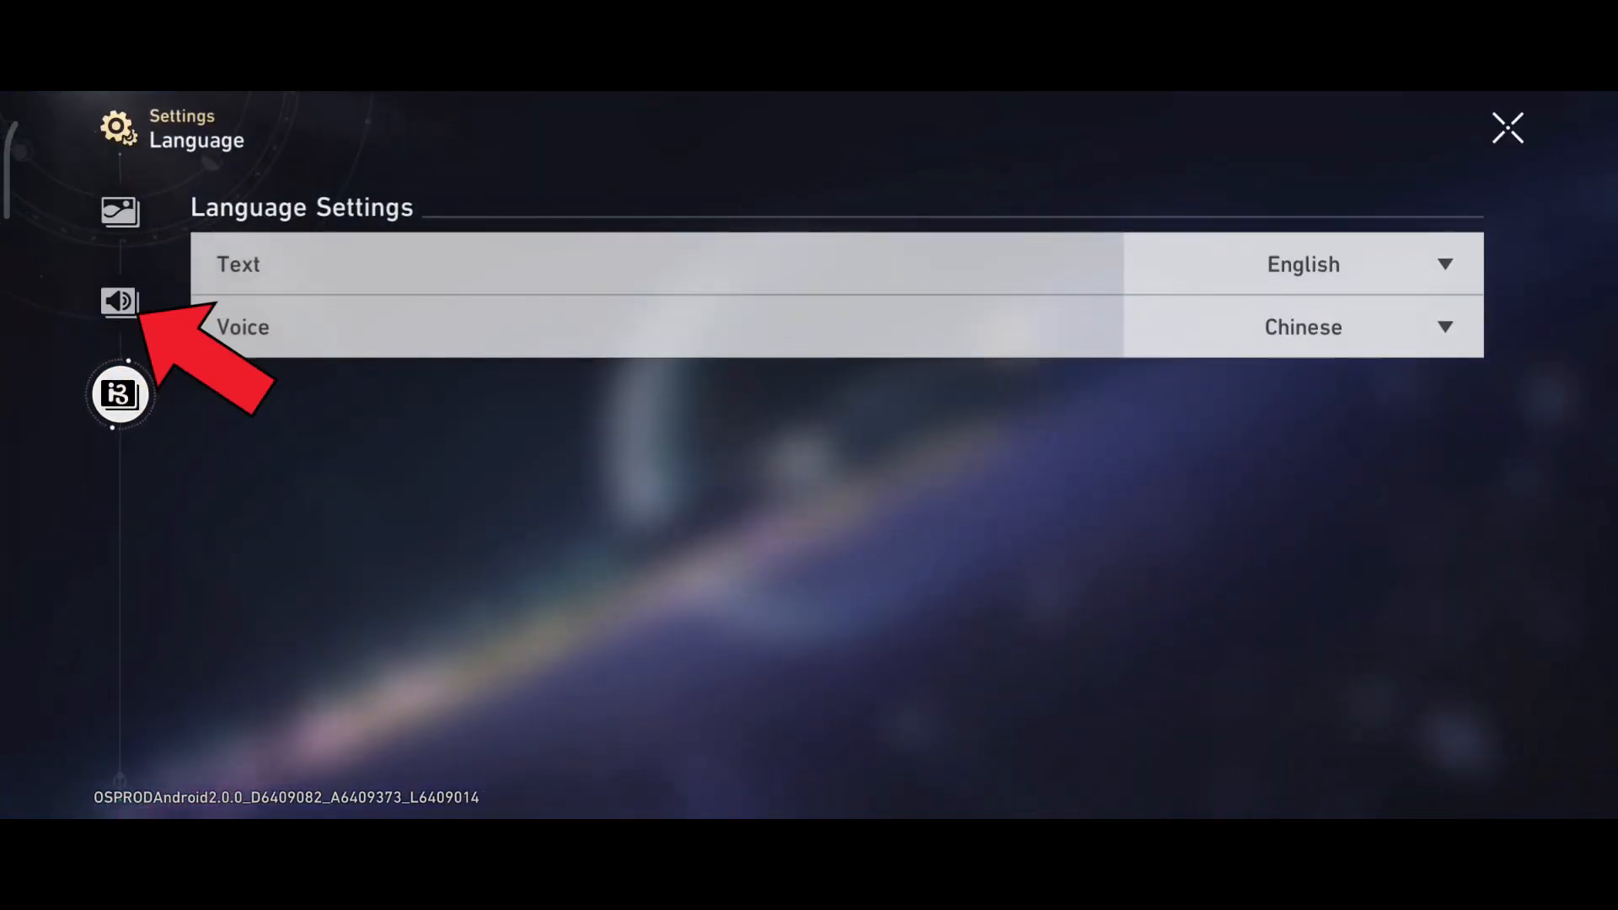
Raise Sound Effects volume from 0 to 10 in audio settings and close Settings.
click(119, 302)
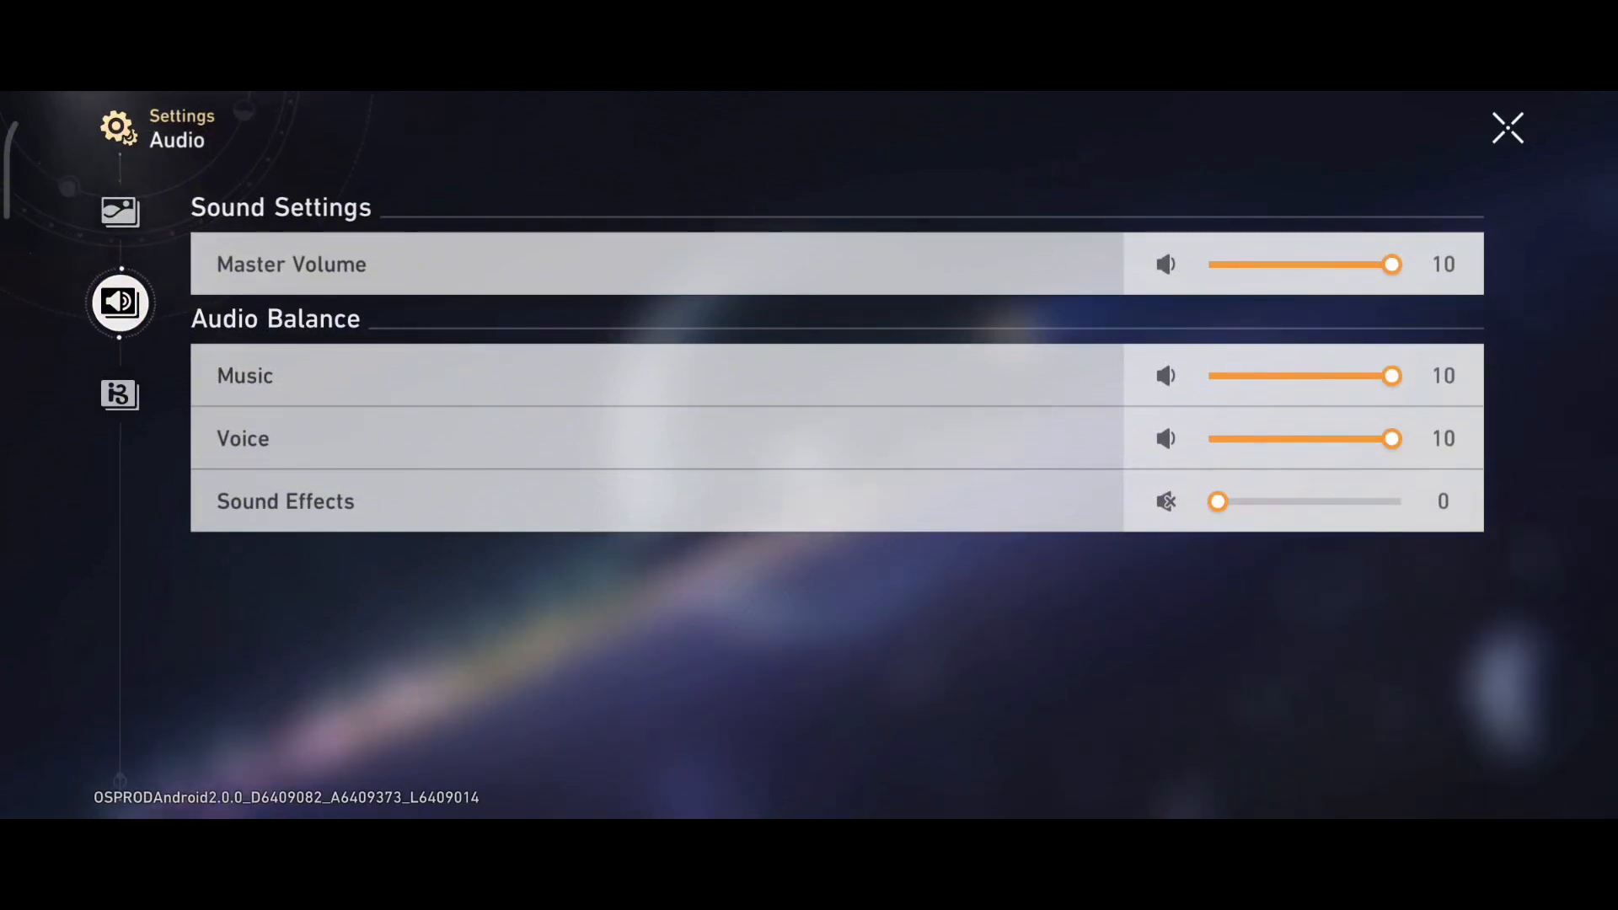
mouse_move(118, 301)
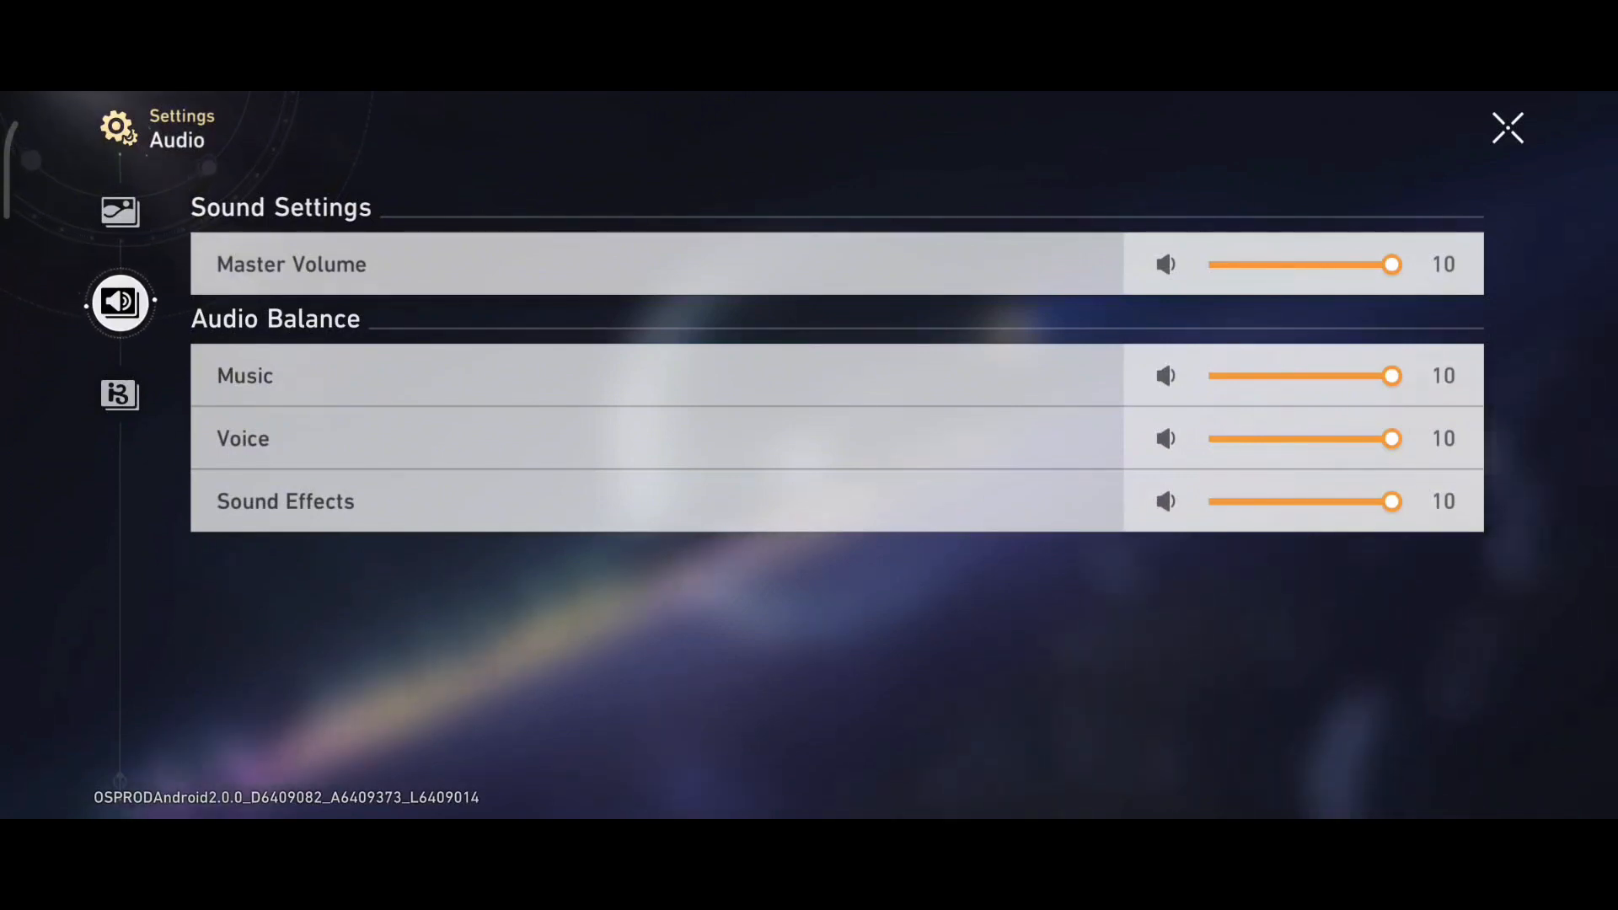
click(1507, 128)
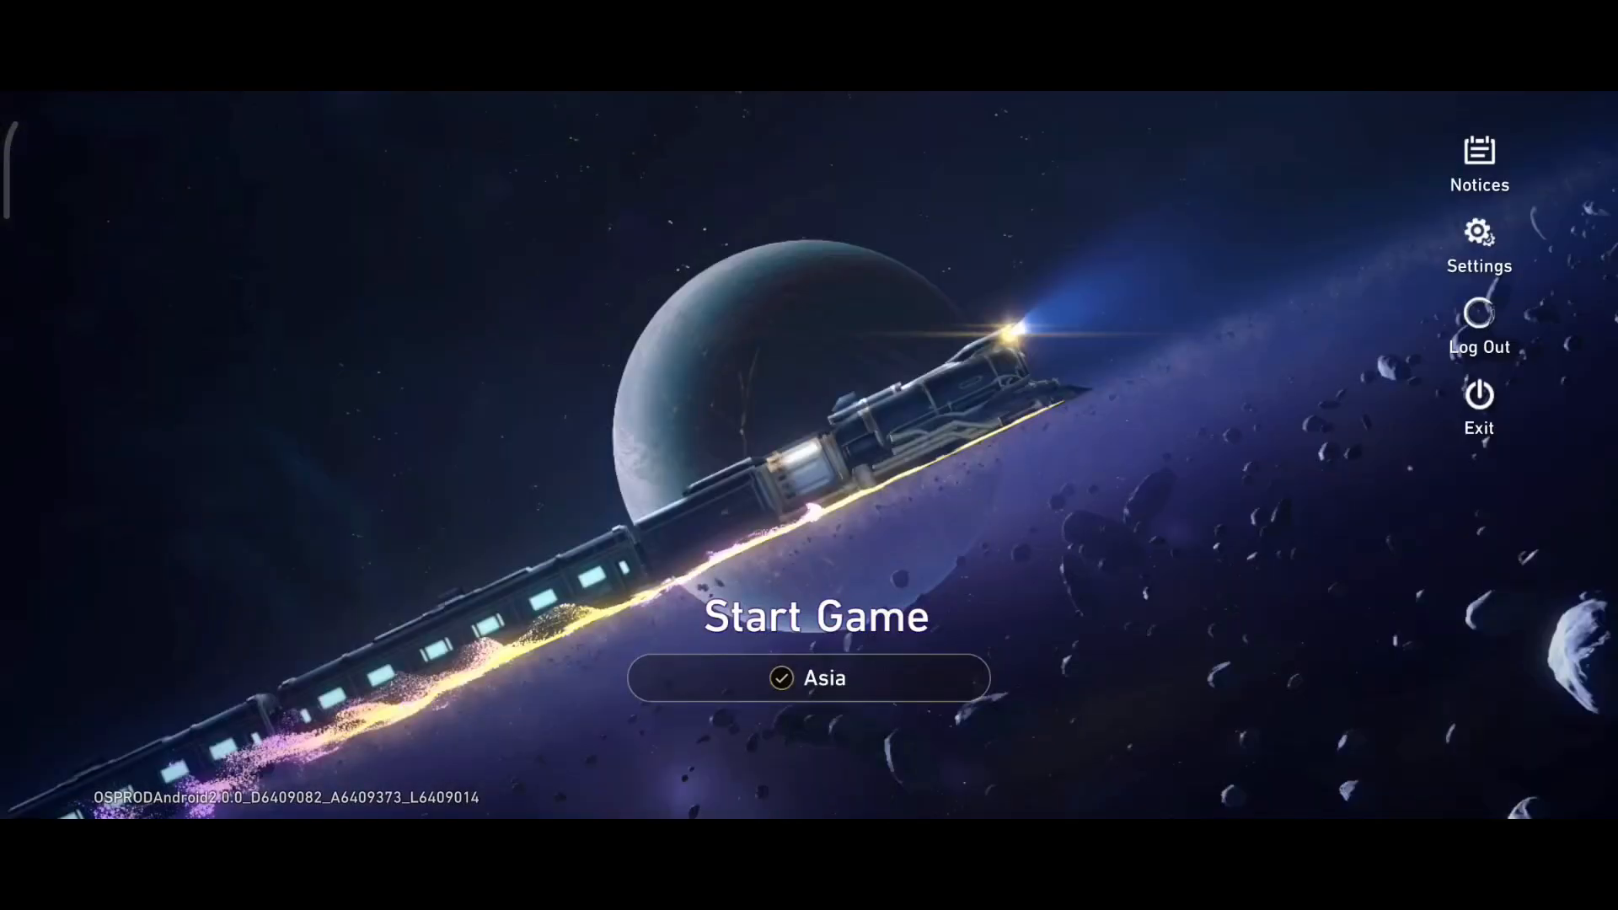